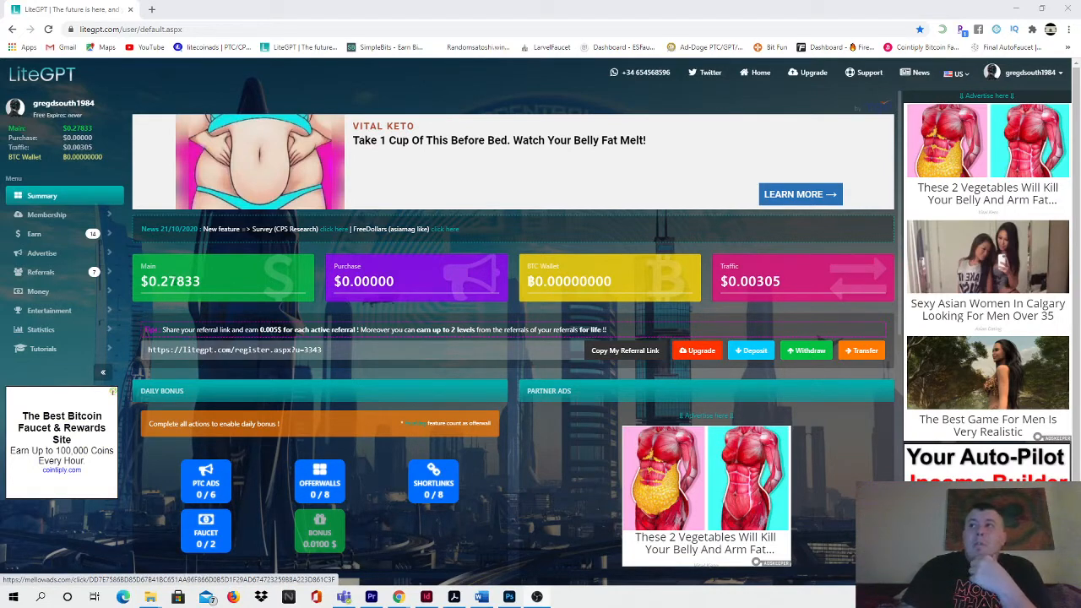
{"action": "mouse_move", "coordinate": [444, 307]}
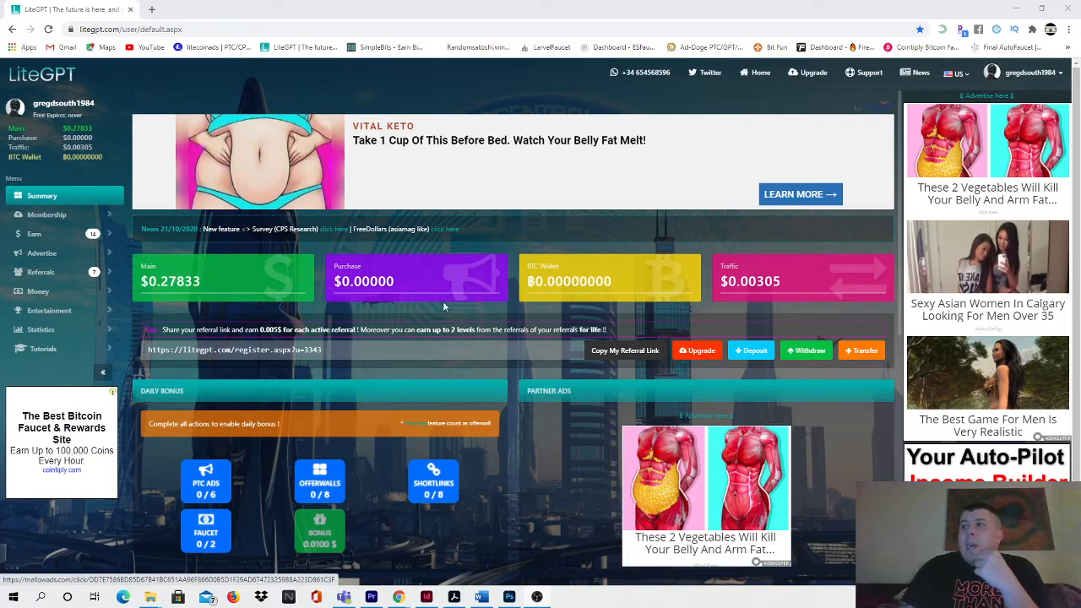
{"action": "mouse_move", "coordinate": [726, 295]}
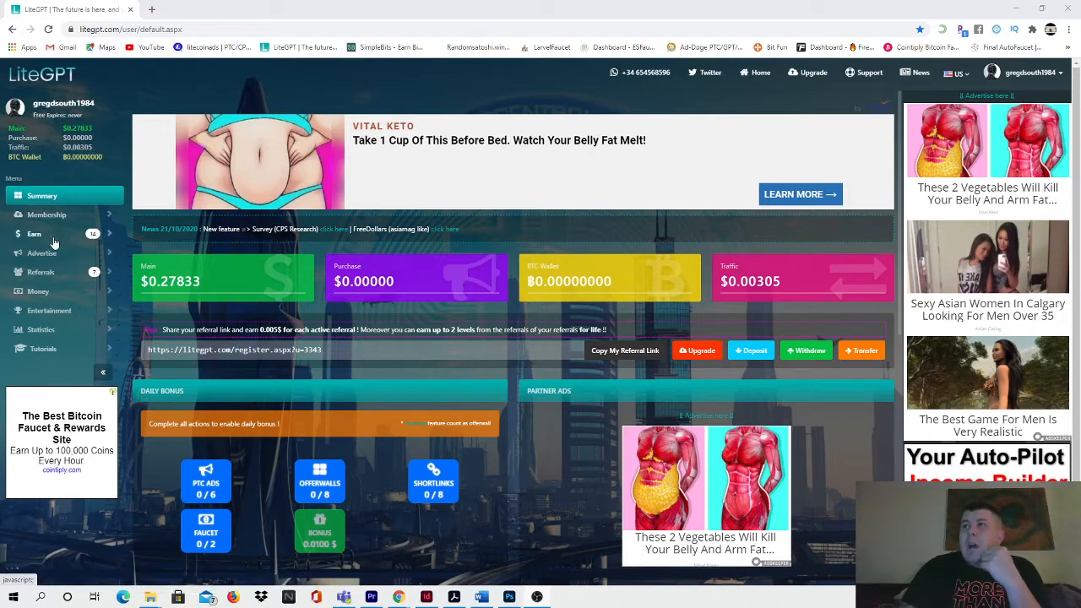
Expand the Earn menu to list the earning options like PTC, Faucet and Surveys.
{"action": "left_click", "coordinate": [34, 233]}
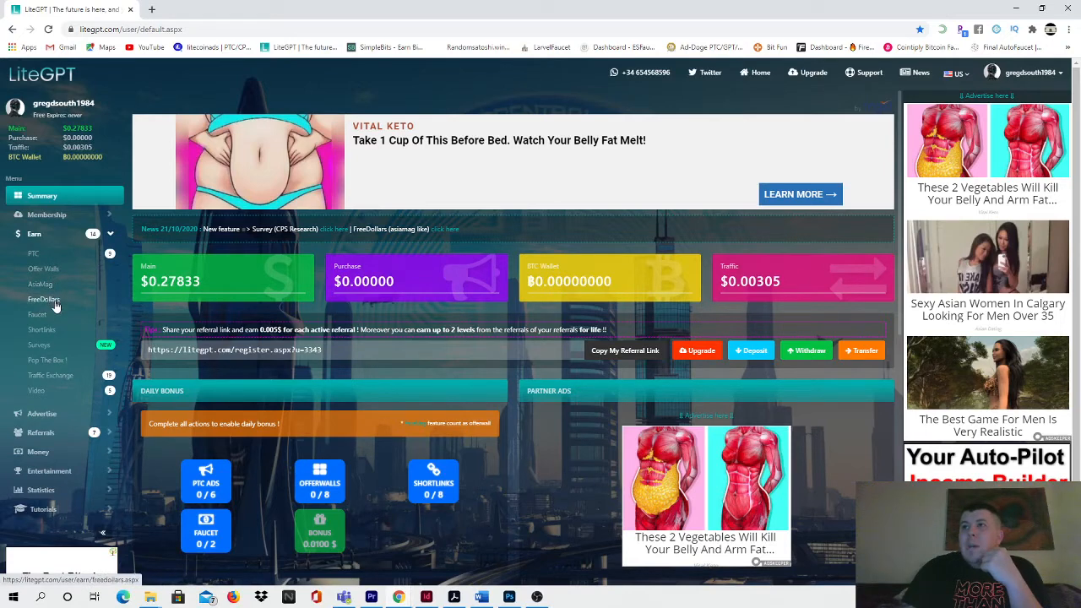
{"action": "mouse_move", "coordinate": [44, 329]}
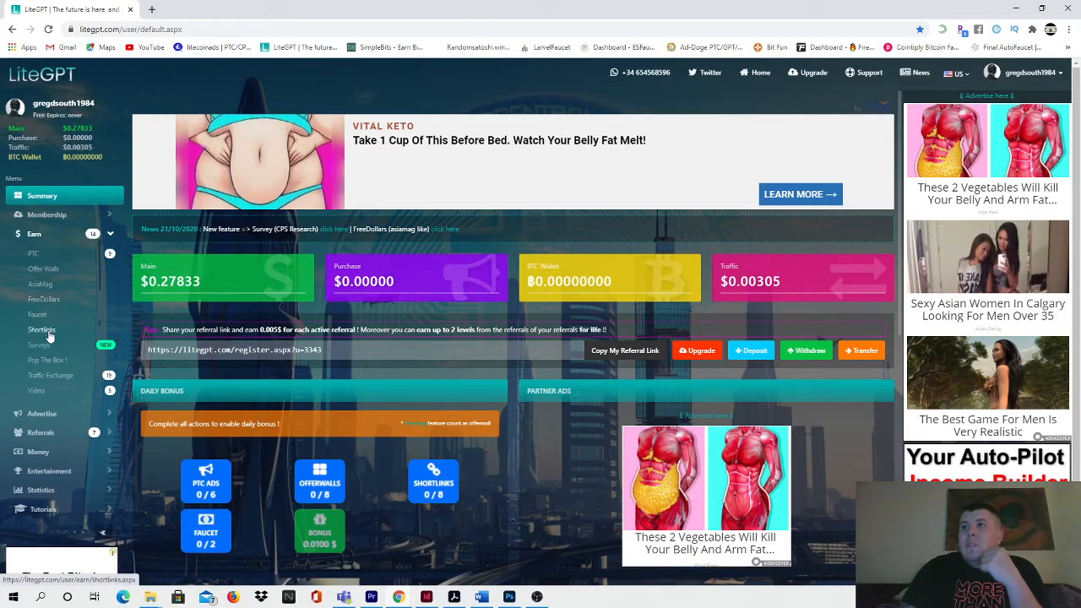
{"action": "mouse_move", "coordinate": [47, 360]}
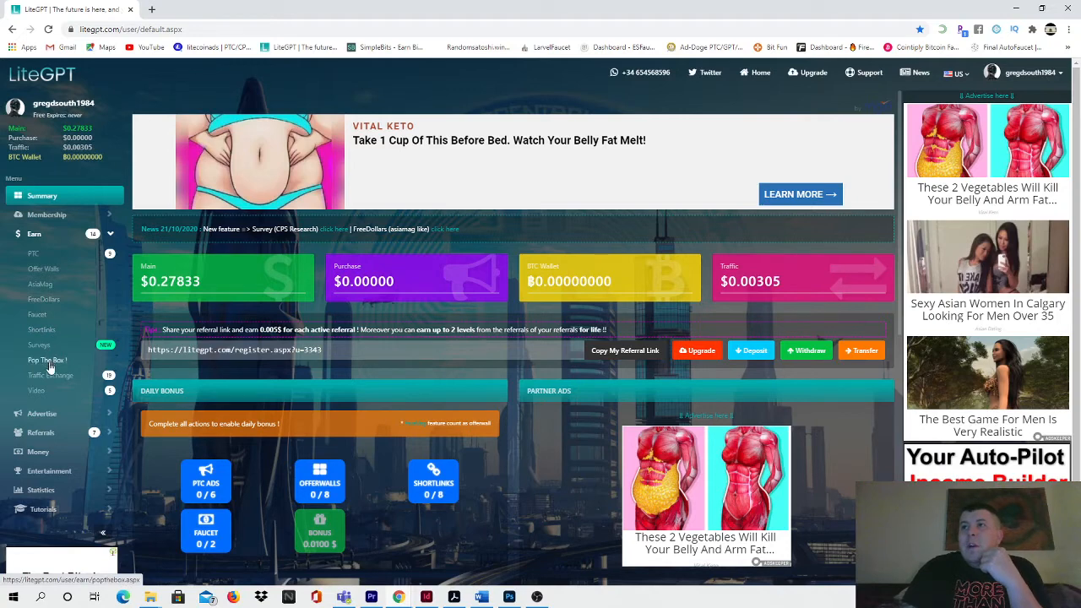
{"action": "mouse_move", "coordinate": [62, 391]}
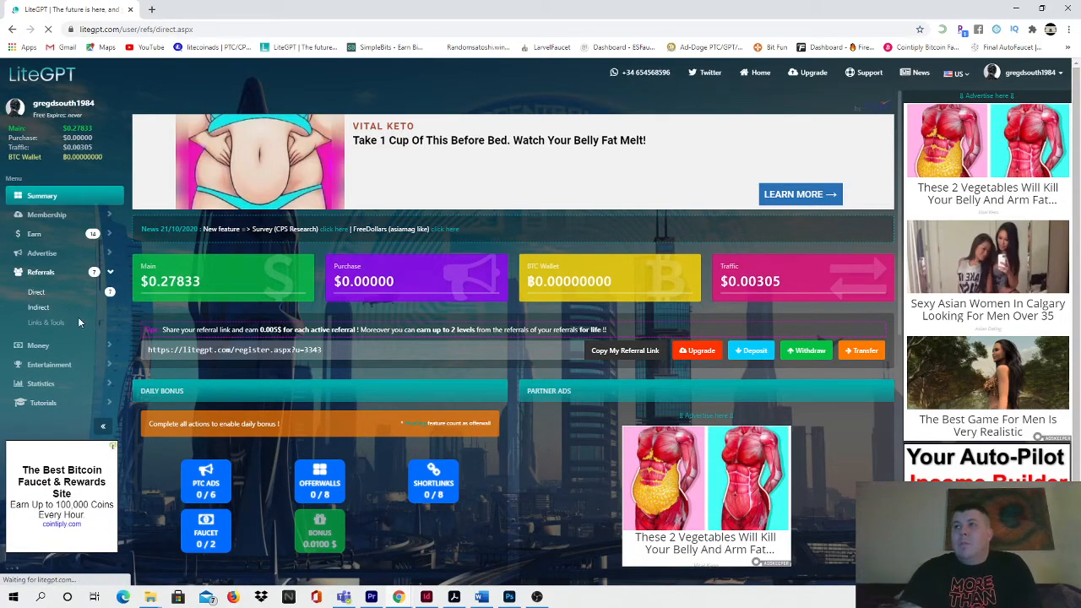
View the direct referrals list, then the indirect referral tree of 23 direct referrals.
{"action": "left_click", "coordinate": [37, 291]}
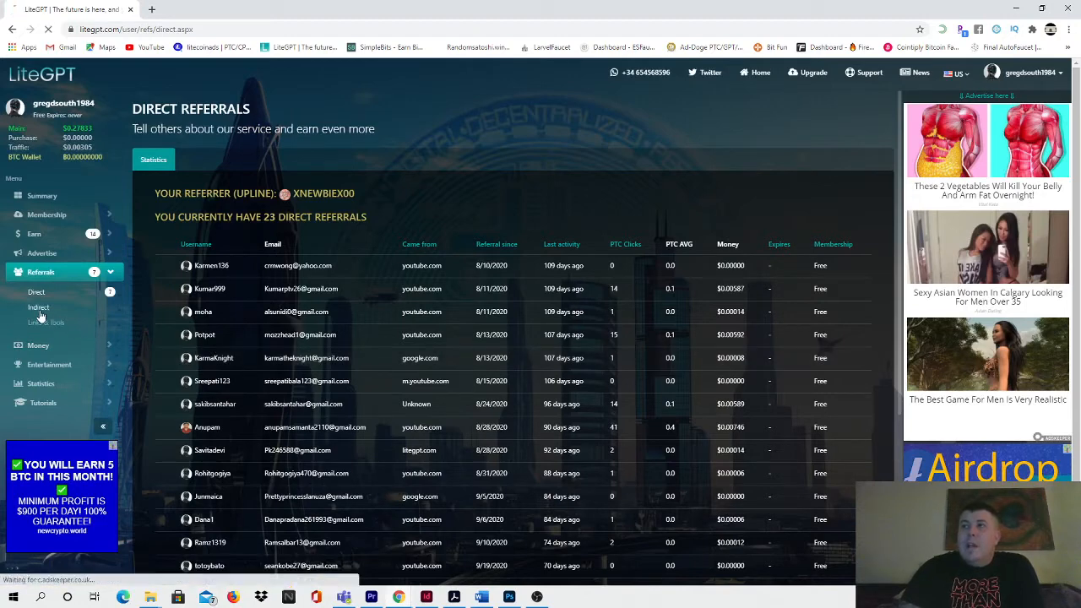
{"action": "left_click", "coordinate": [39, 307]}
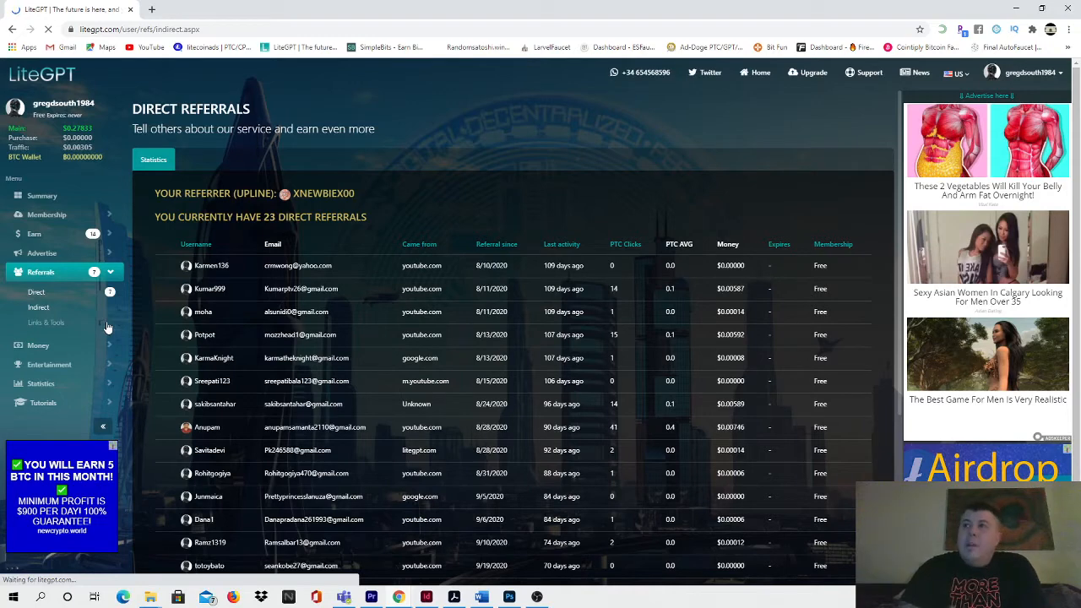
{"action": "left_click", "coordinate": [39, 307]}
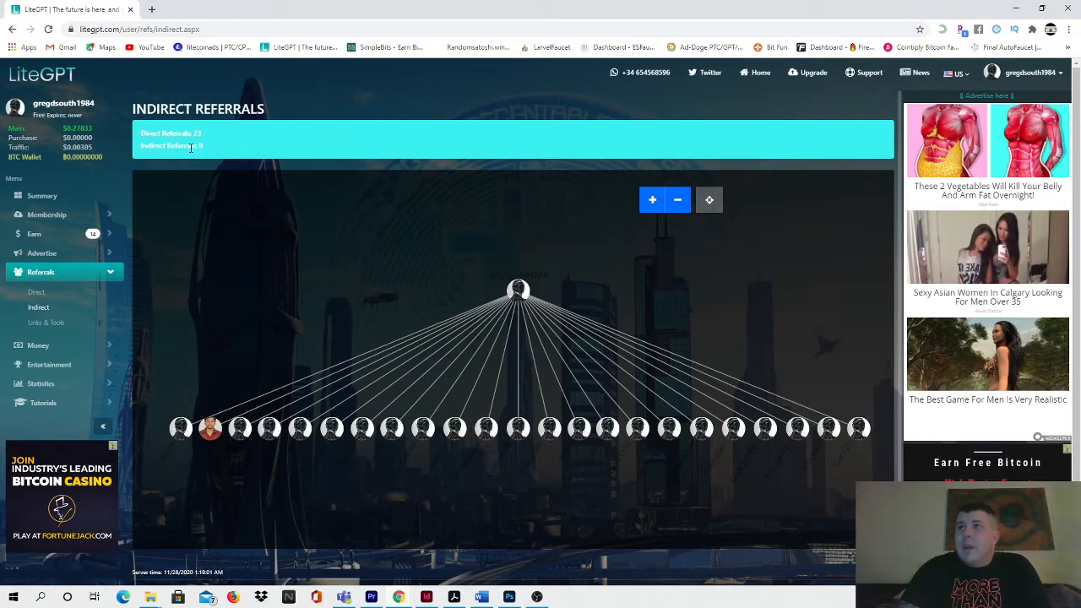
{"action": "mouse_move", "coordinate": [205, 145]}
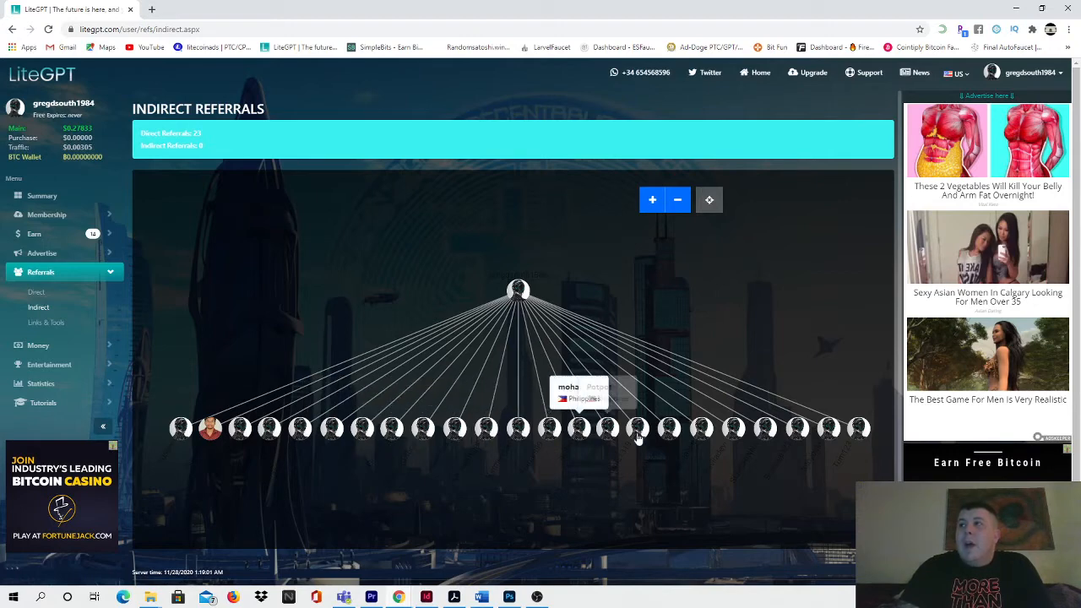
{"action": "mouse_move", "coordinate": [48, 323]}
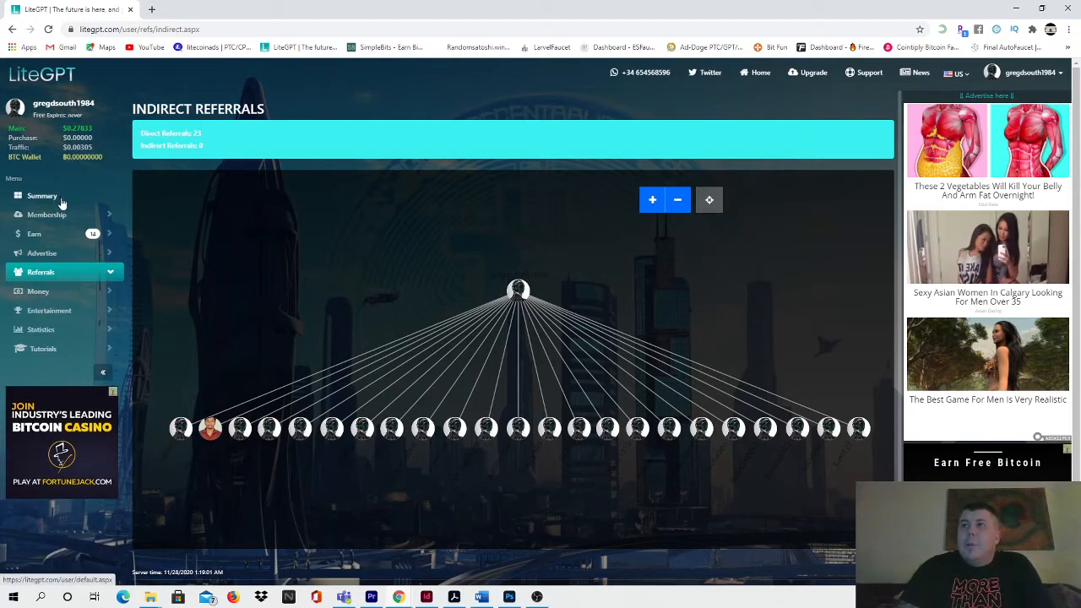
Briefly expand and collapse the Money options in the sidebar.
{"action": "left_click", "coordinate": [38, 291]}
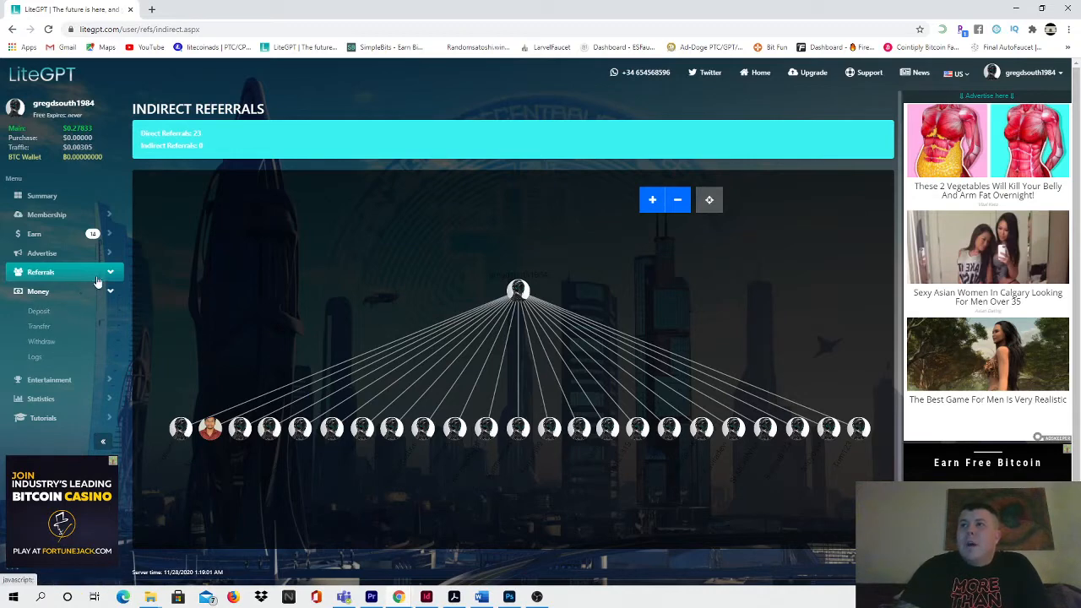
{"action": "left_click", "coordinate": [40, 270]}
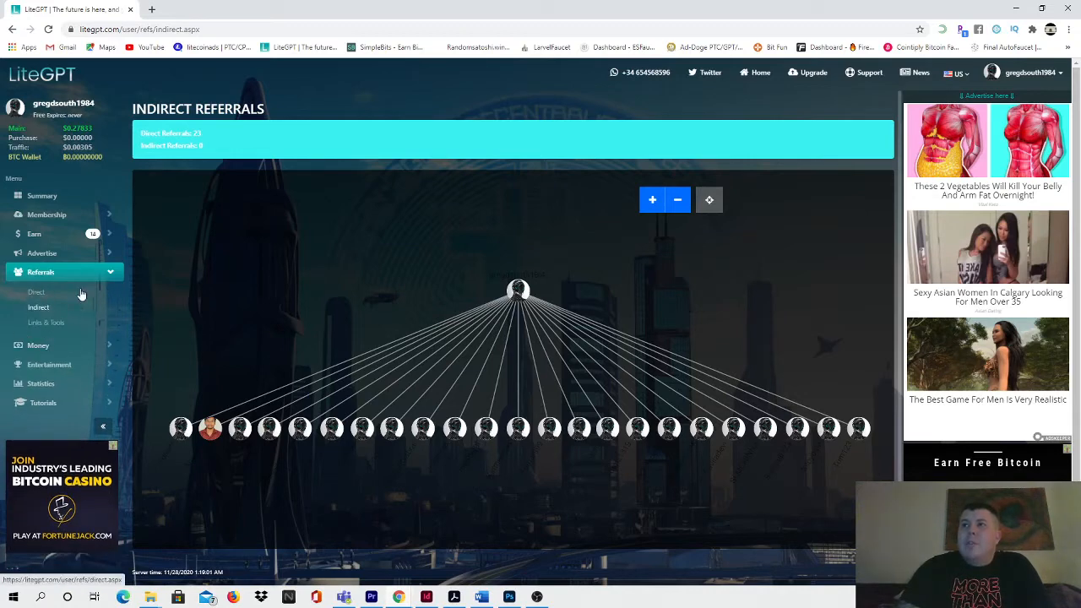
View Links & Tools, copy the homepage referral link, and expand the Money options.
{"action": "left_click", "coordinate": [46, 321]}
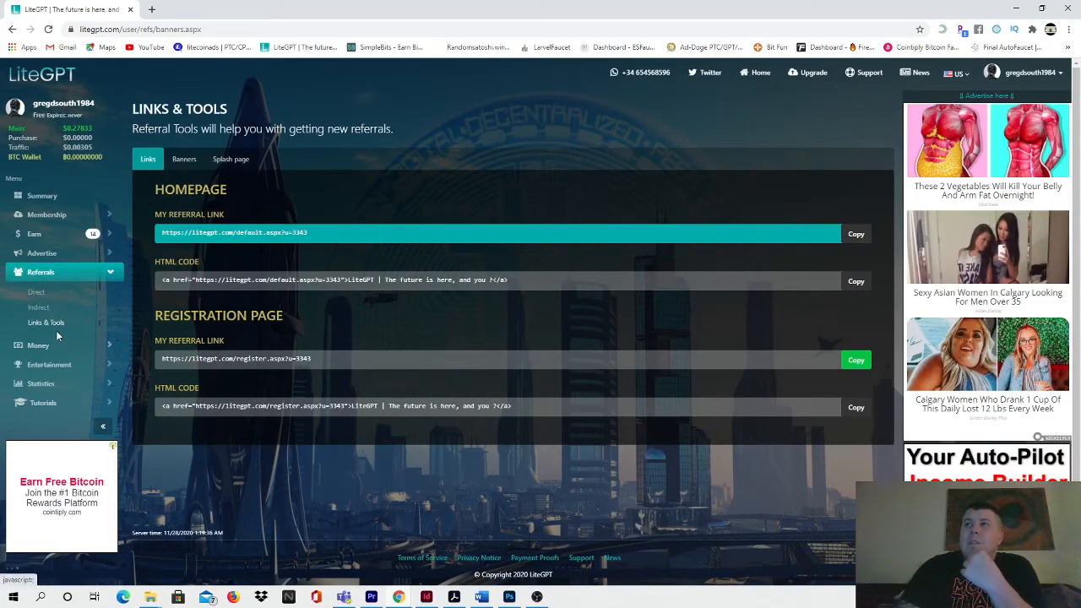
{"action": "mouse_move", "coordinate": [737, 254]}
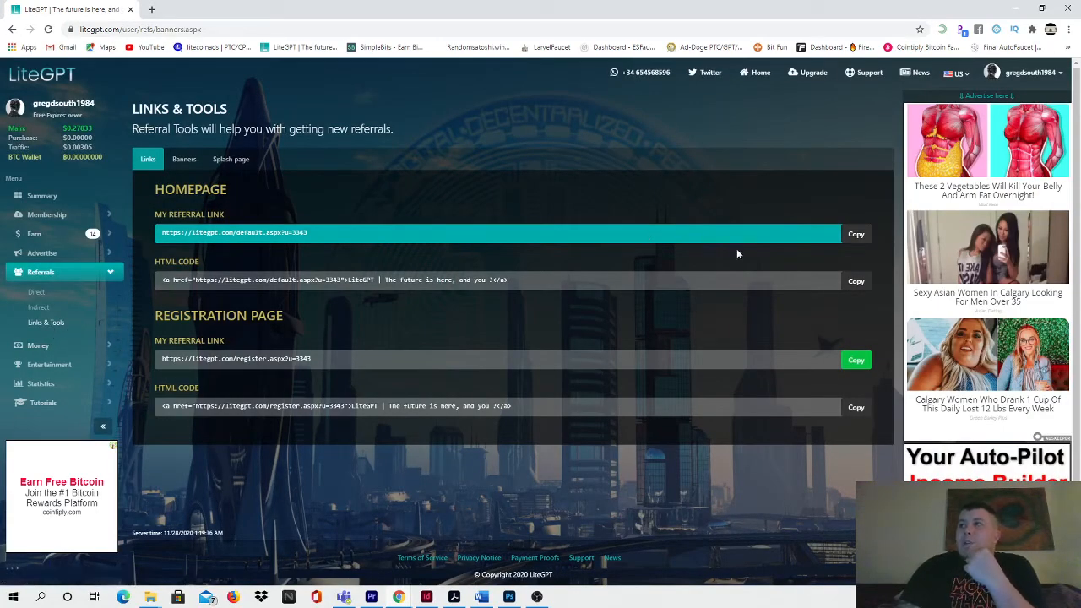
{"action": "left_click", "coordinate": [855, 233]}
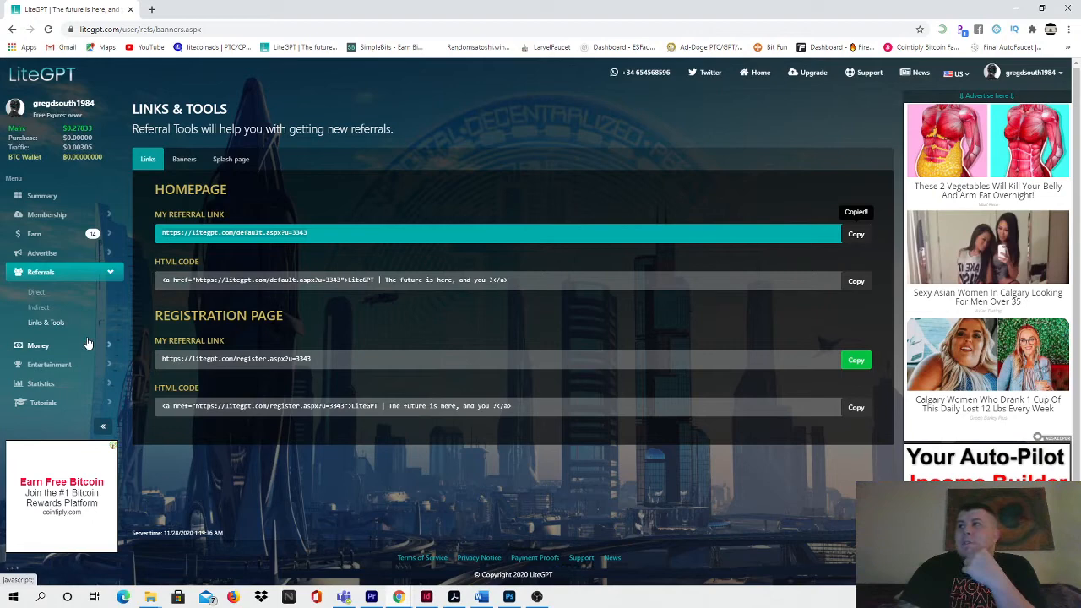
{"action": "mouse_move", "coordinate": [104, 341]}
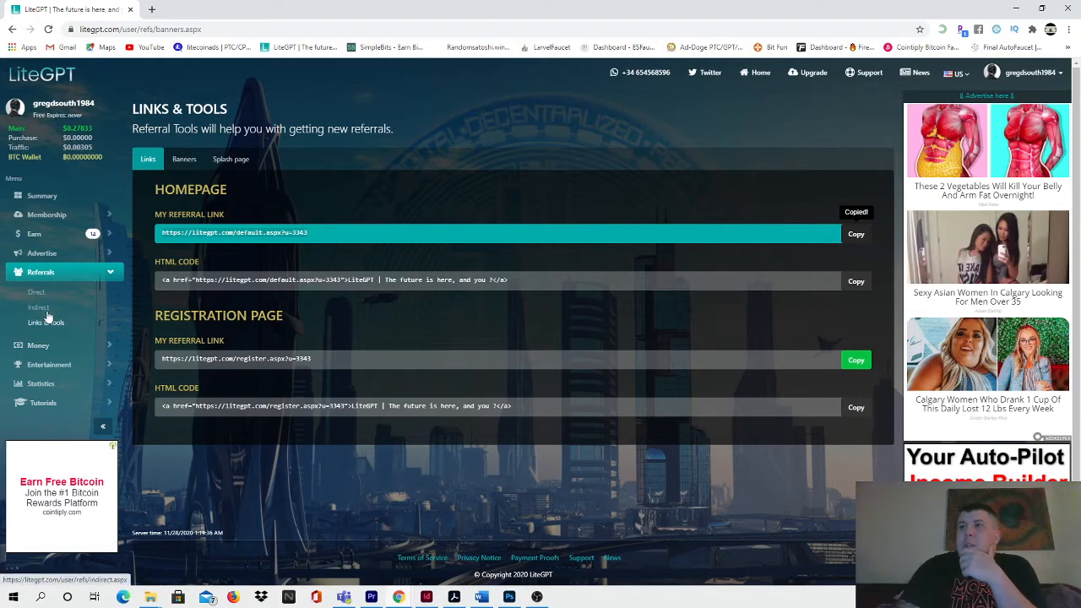
{"action": "left_click", "coordinate": [37, 291]}
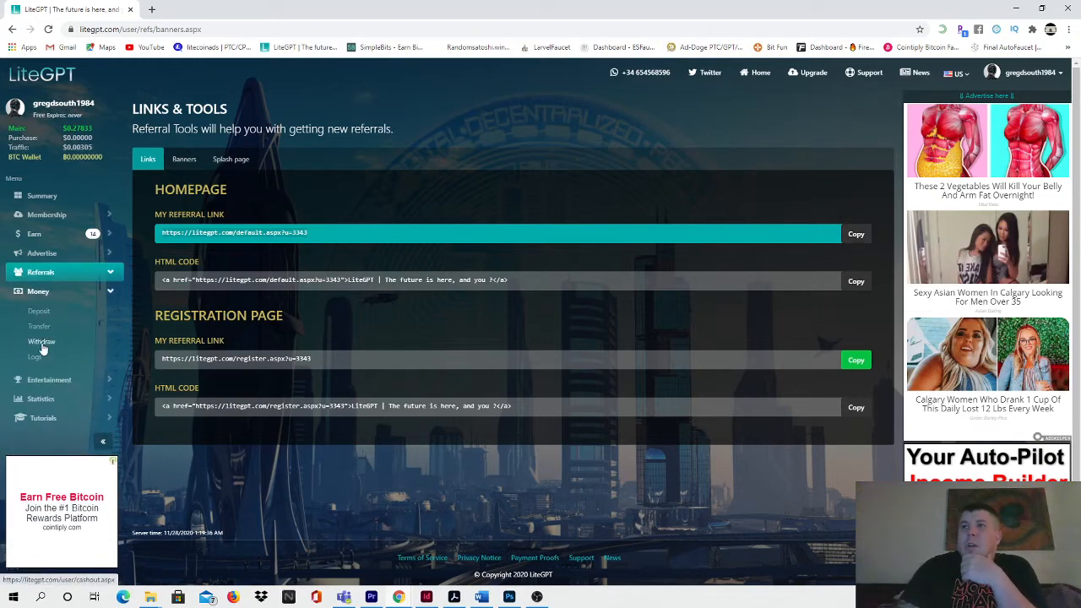
On the Withdraw page, choose WalCrypt as the payment processor via the 'Via' dropdown.
{"action": "left_click", "coordinate": [40, 341]}
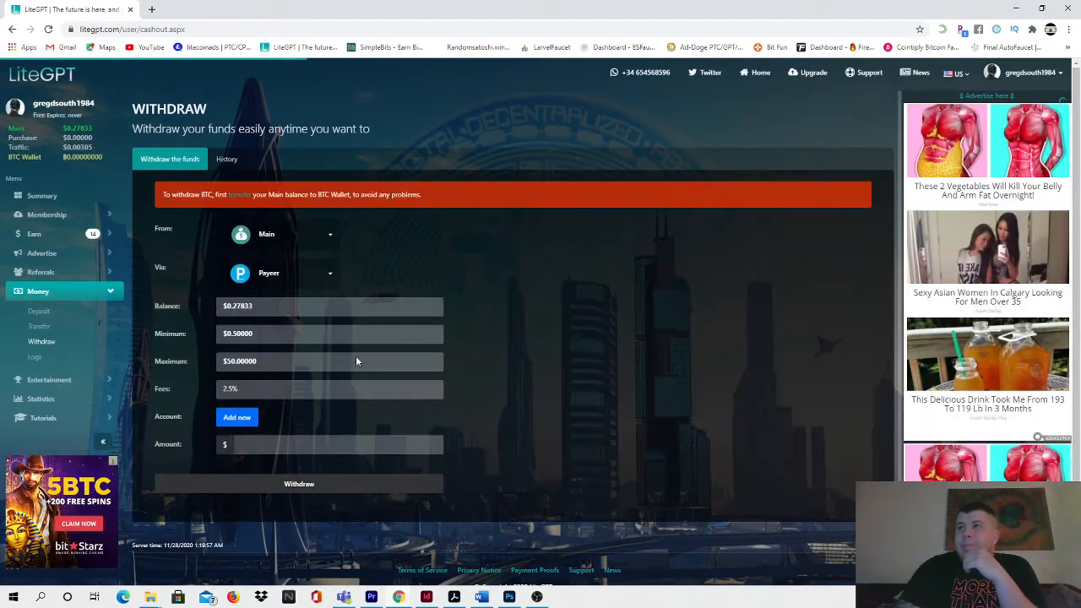
{"action": "left_click", "coordinate": [330, 273]}
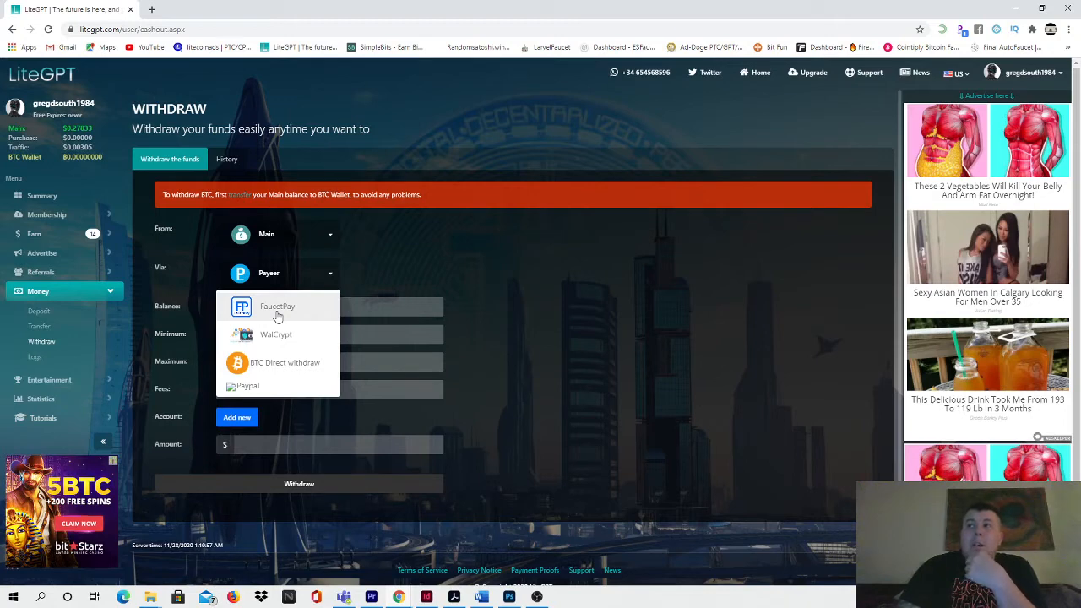
{"action": "mouse_move", "coordinate": [294, 370]}
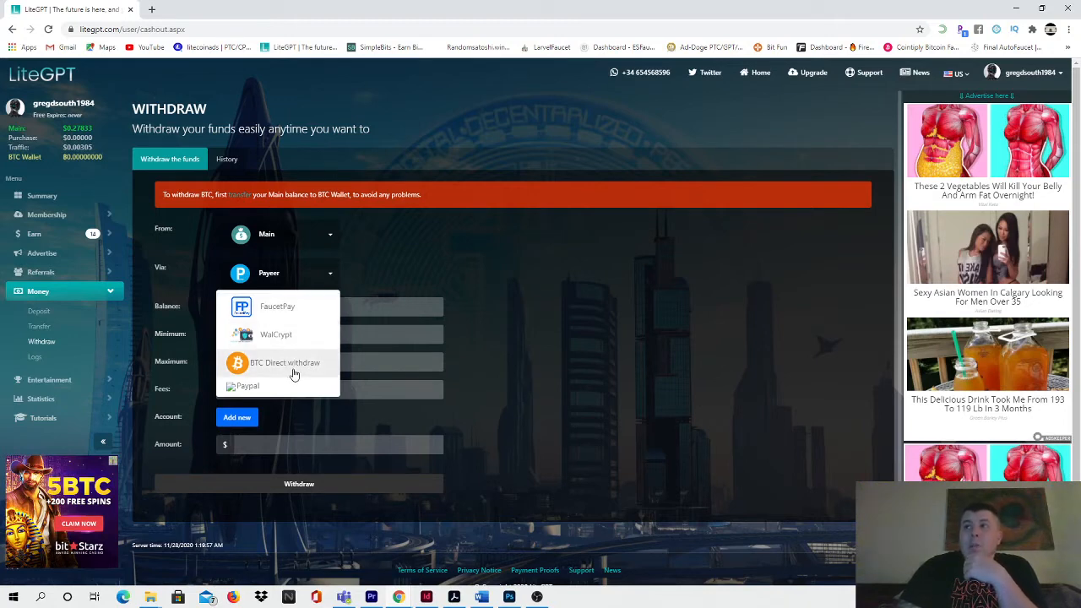
{"action": "mouse_move", "coordinate": [294, 347]}
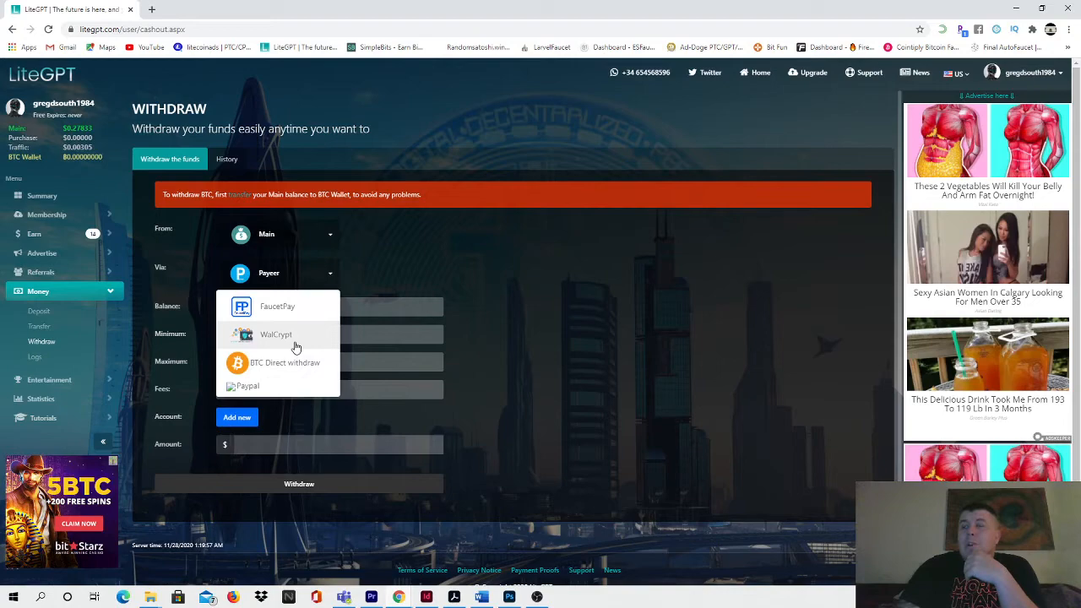
{"action": "left_click", "coordinate": [277, 334]}
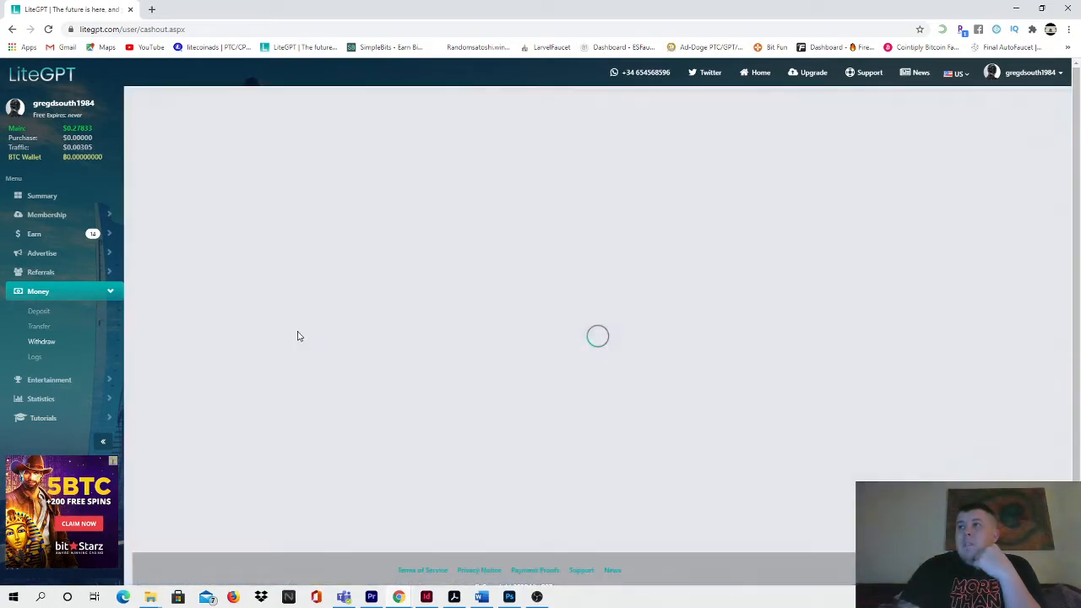
Switch the withdrawal method to PayPal to see its higher minimum, fees and Add now prompt.
{"action": "left_click", "coordinate": [41, 341]}
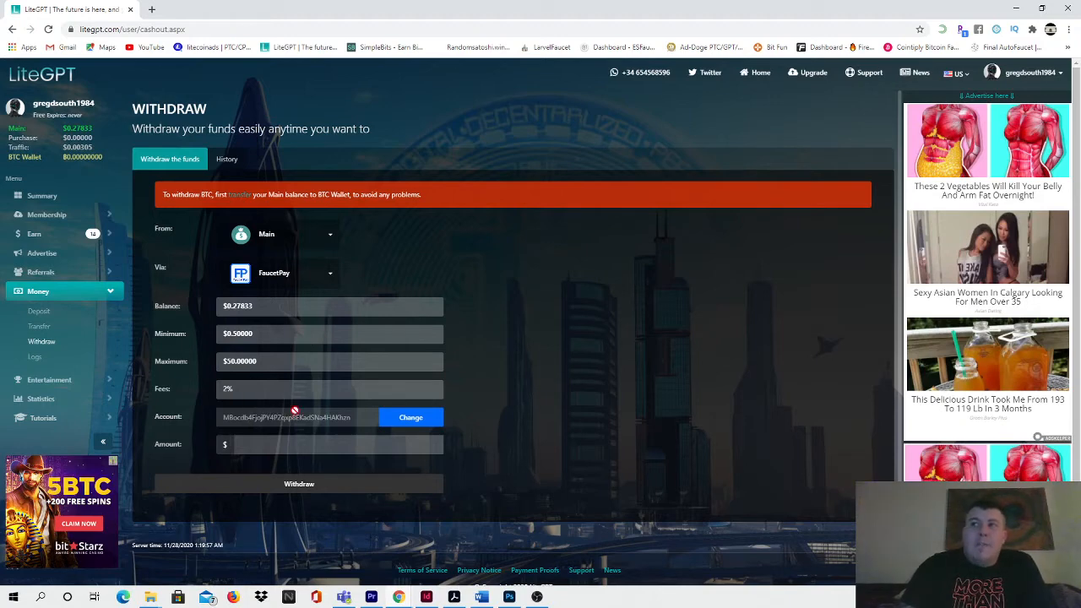
{"action": "mouse_move", "coordinate": [294, 389]}
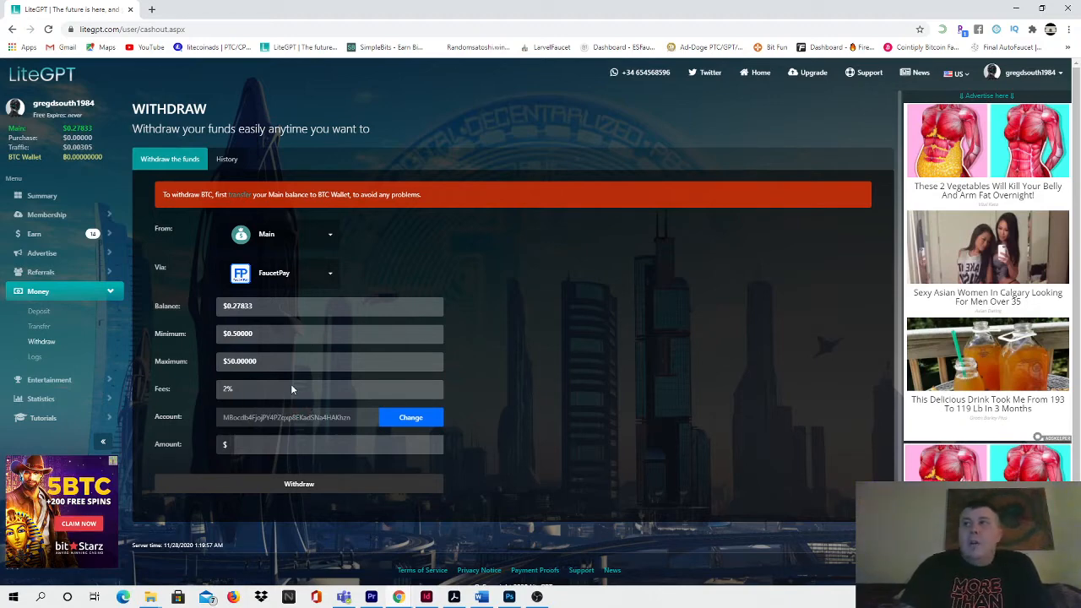
{"action": "mouse_move", "coordinate": [329, 278]}
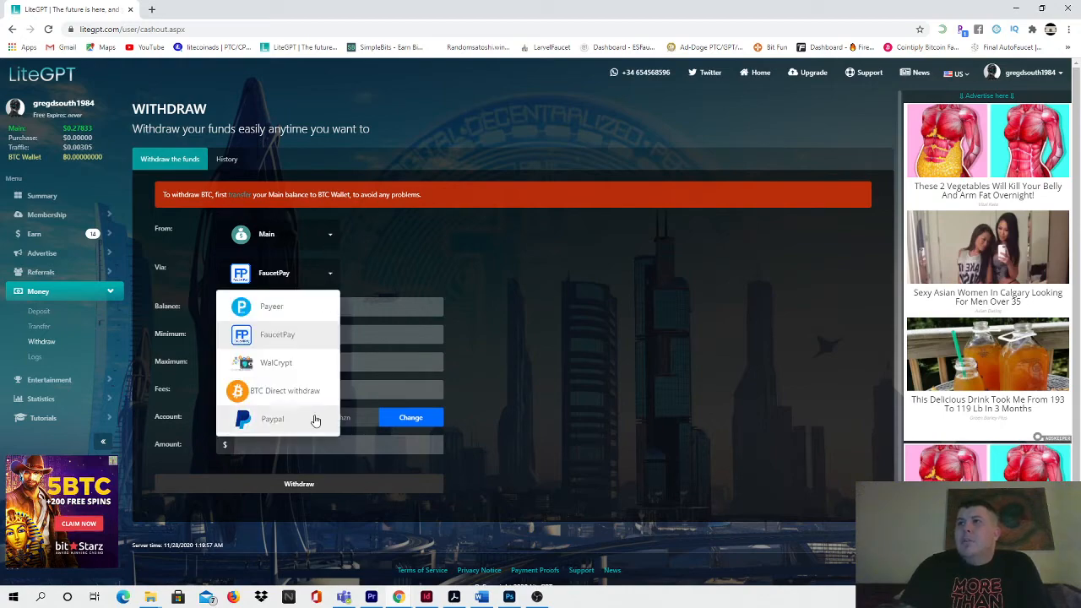
{"action": "left_click", "coordinate": [271, 419]}
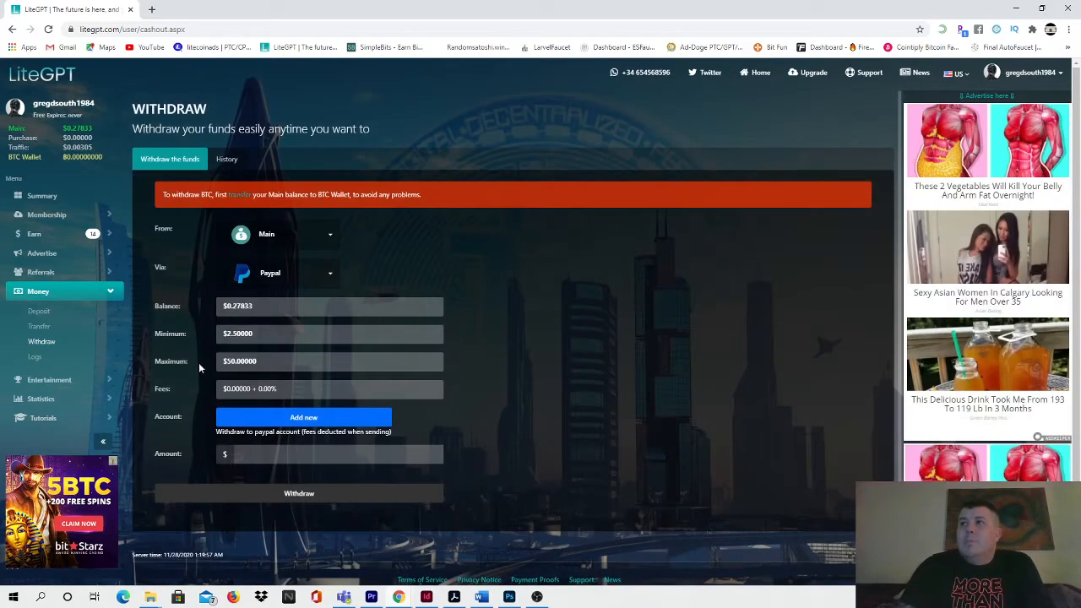
{"action": "mouse_move", "coordinate": [223, 344]}
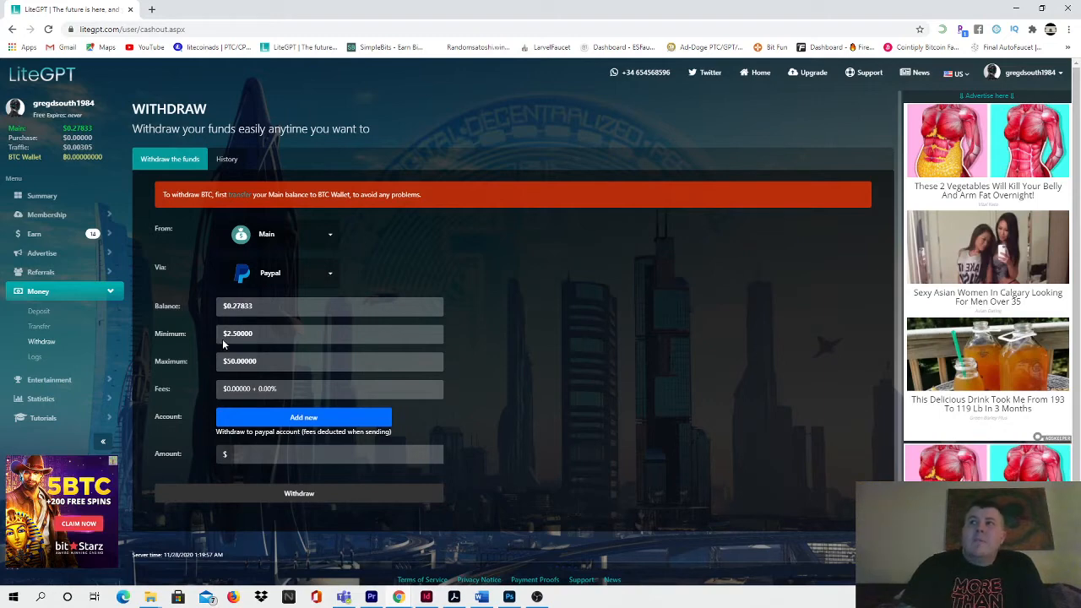
{"action": "mouse_move", "coordinate": [223, 345]}
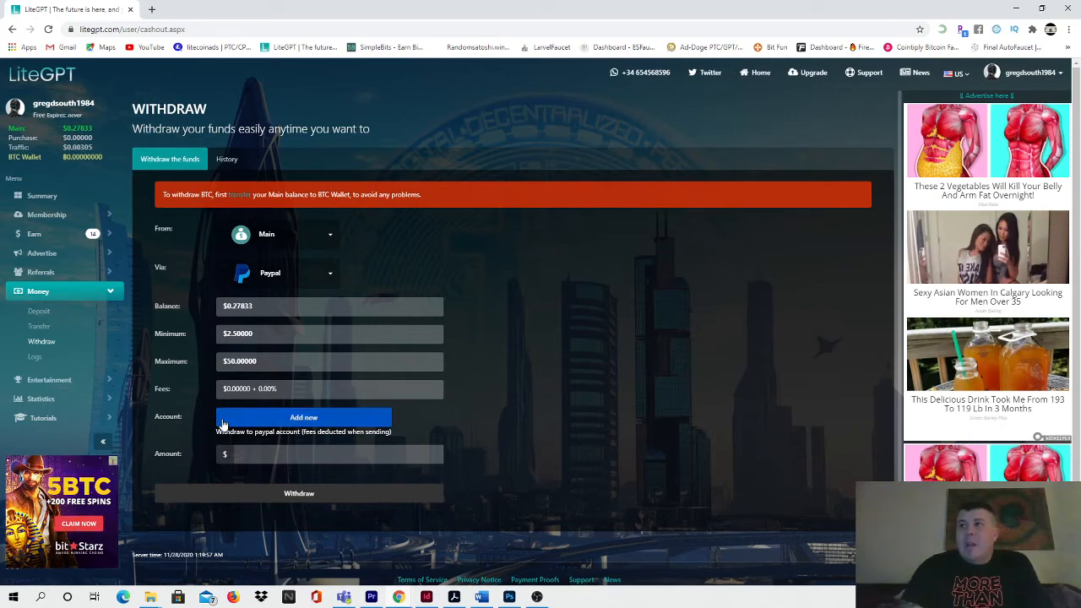
{"action": "mouse_move", "coordinate": [68, 351]}
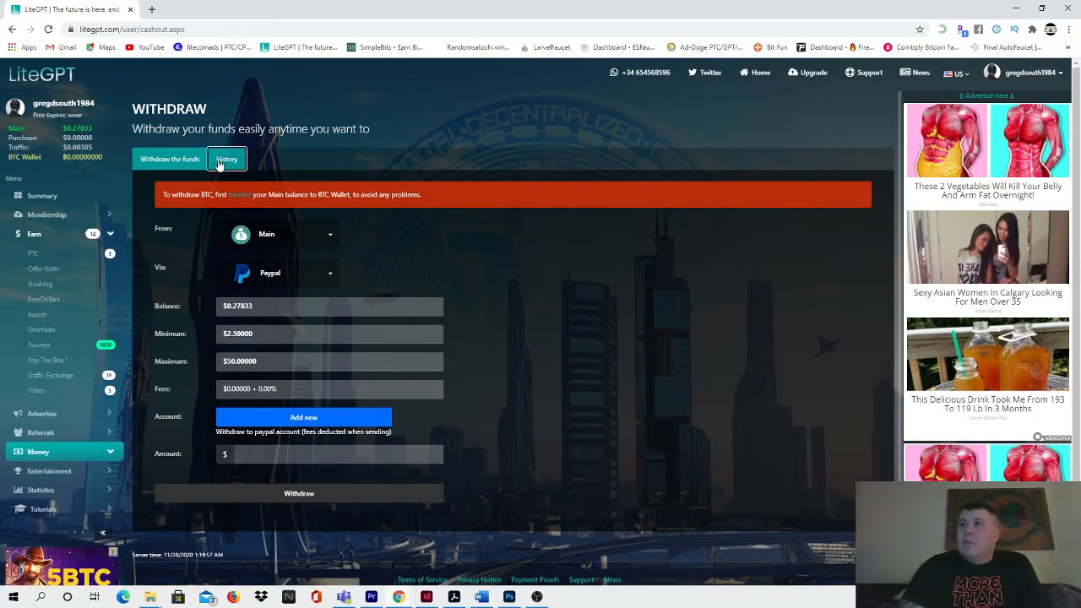
View the withdrawal history of past FaucetPay payouts, then go to the PTC ads page via Earn.
{"action": "left_click", "coordinate": [226, 159]}
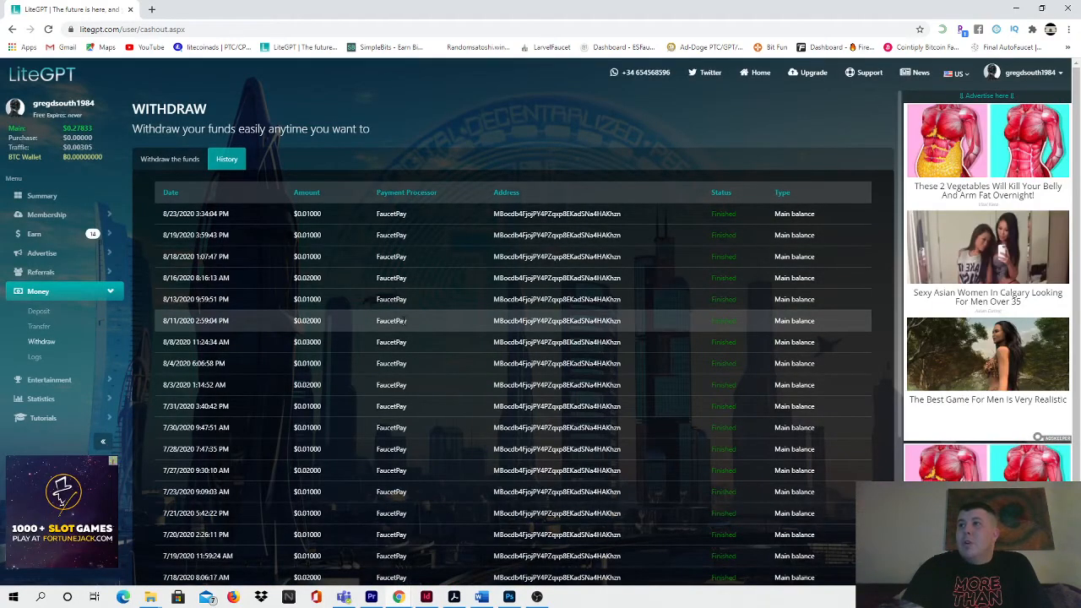
{"action": "mouse_move", "coordinate": [282, 331]}
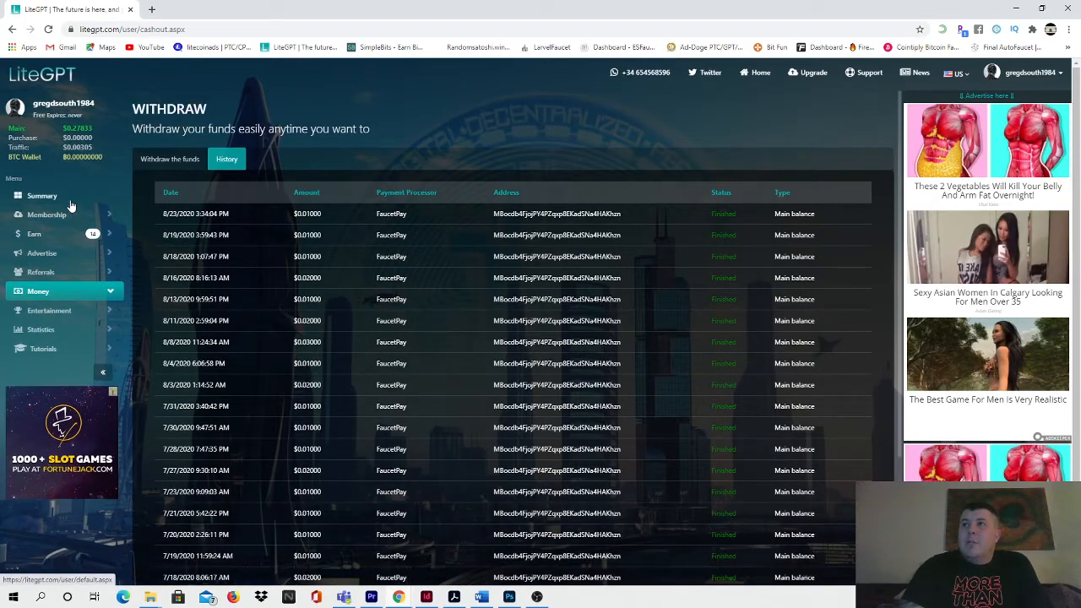
{"action": "left_click", "coordinate": [34, 233]}
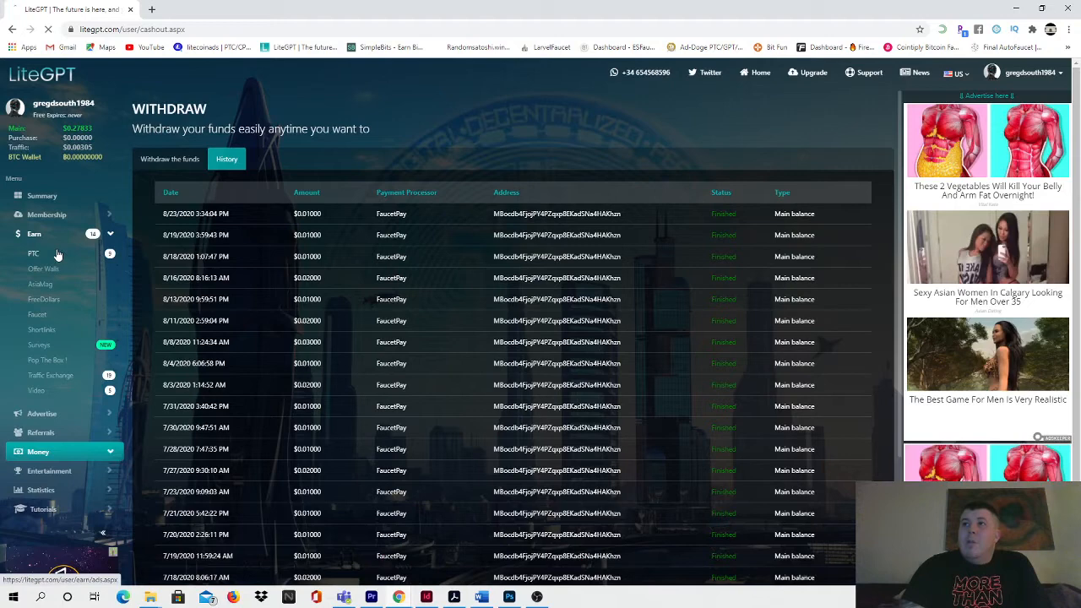
{"action": "left_click", "coordinate": [34, 253]}
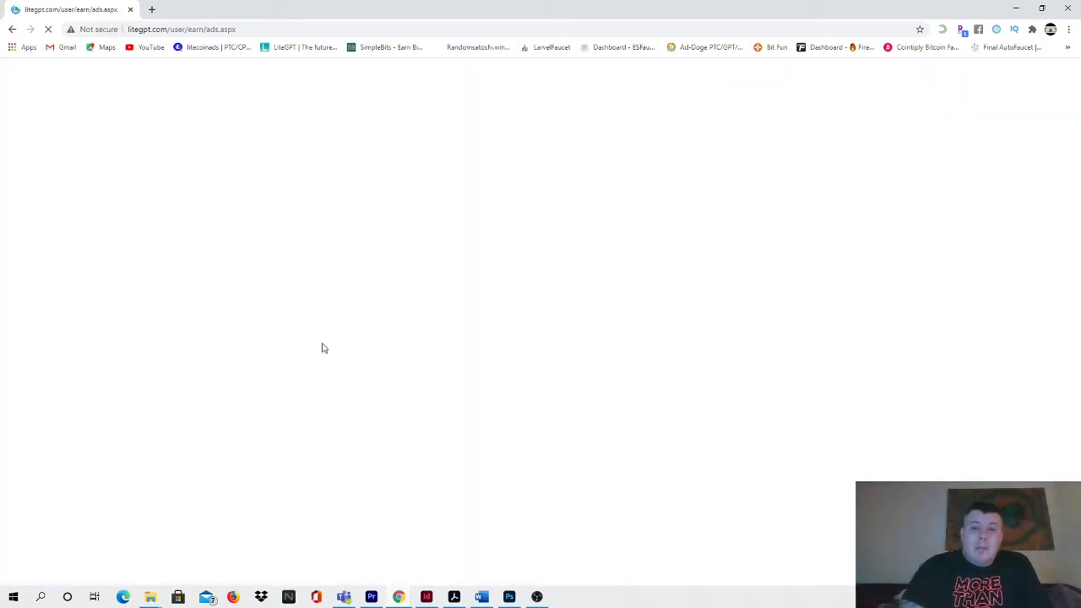
{"action": "mouse_move", "coordinate": [355, 351]}
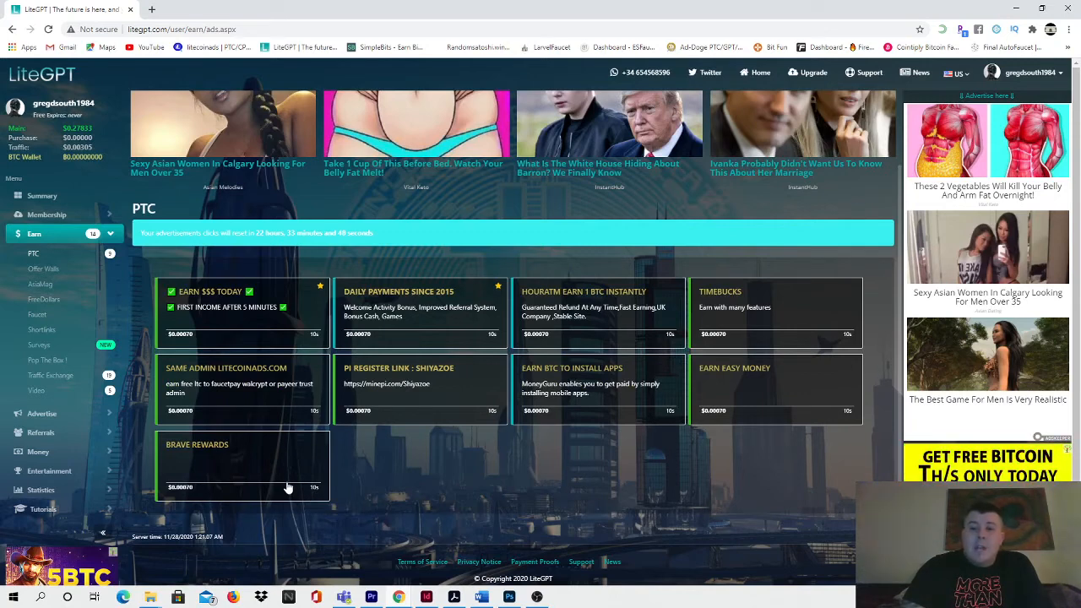
{"action": "mouse_move", "coordinate": [459, 429]}
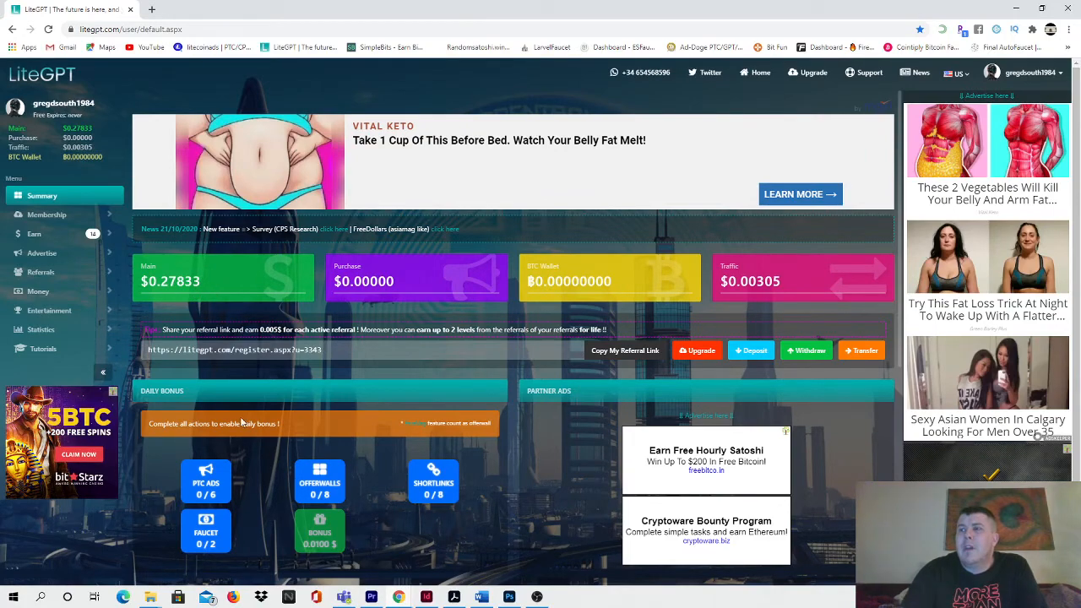
{"action": "scroll", "scroll_direction": "down", "scroll_amount": 3}
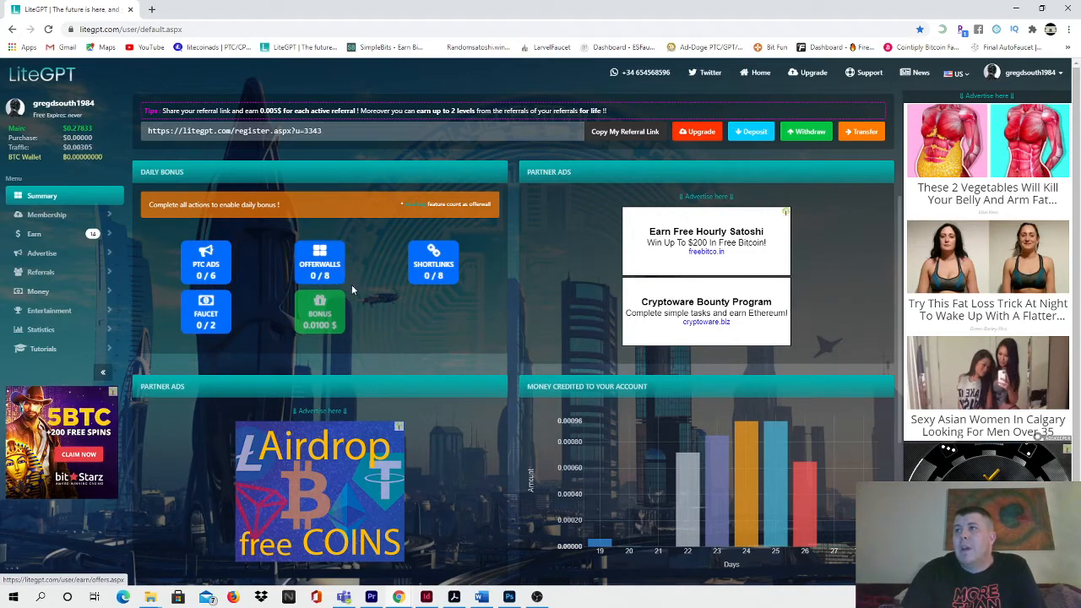
{"action": "mouse_move", "coordinate": [304, 345]}
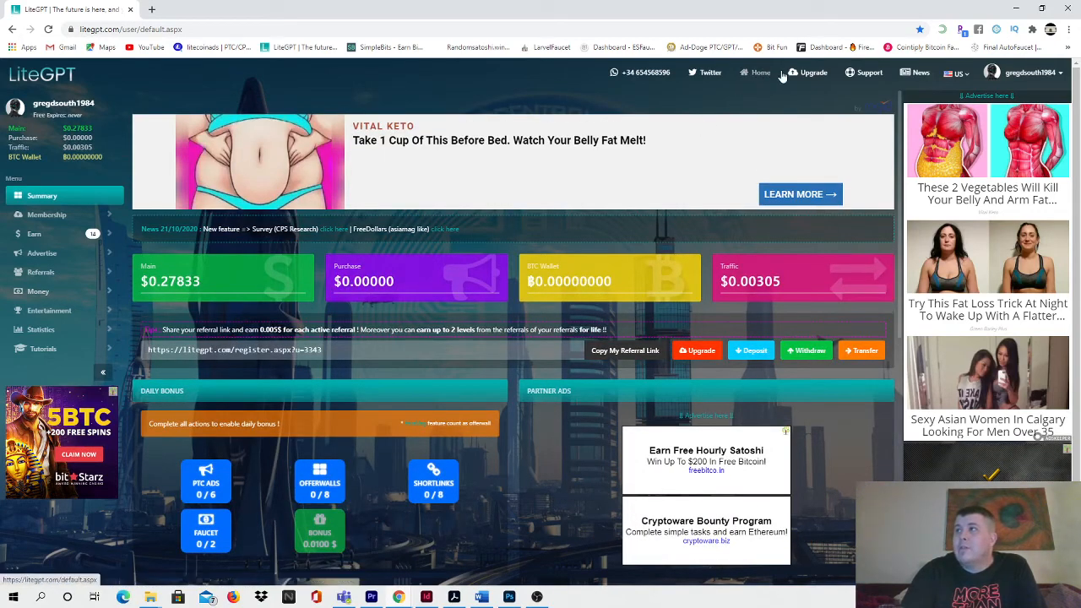
Review the Upgrade page's membership plans and keep the Active user (30 days) plan at $0.15000.
{"action": "left_click", "coordinate": [812, 72]}
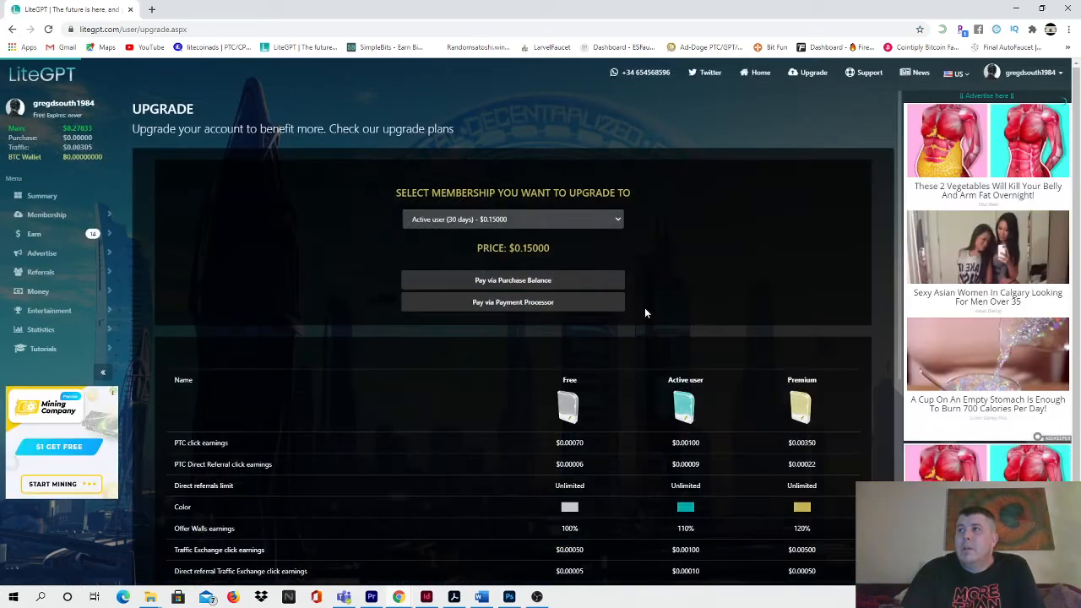
{"action": "mouse_move", "coordinate": [666, 334]}
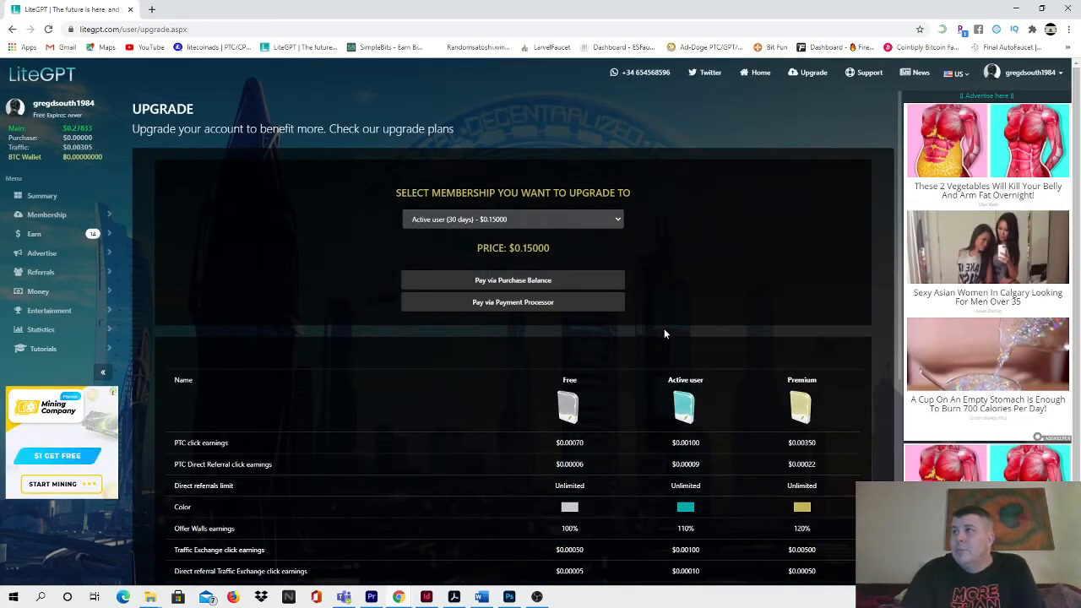
{"action": "scroll", "scroll_direction": "down", "scroll_amount": 3}
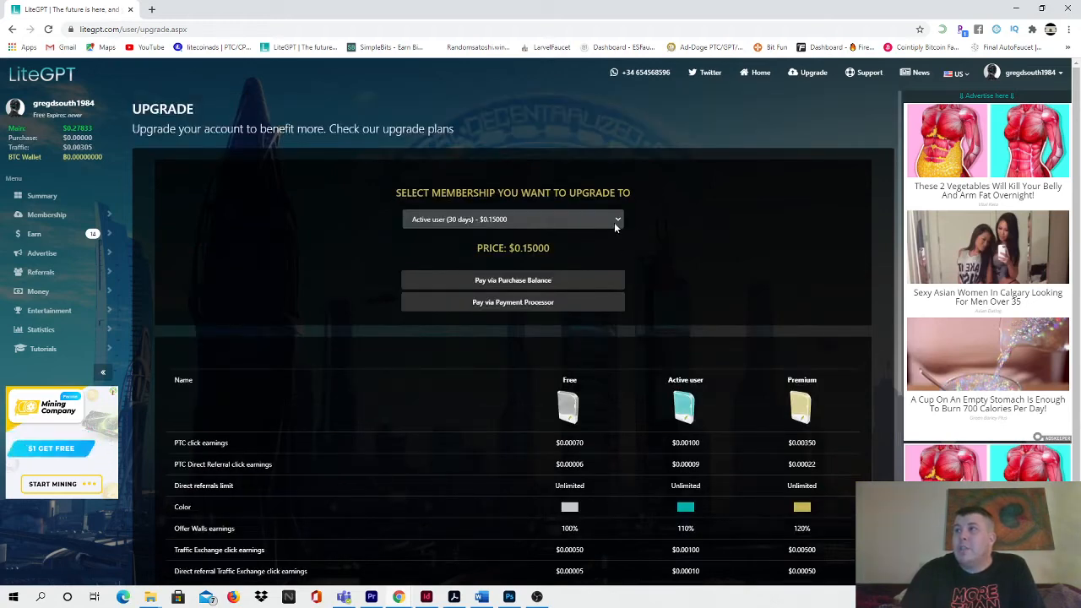
{"action": "left_click", "coordinate": [513, 220]}
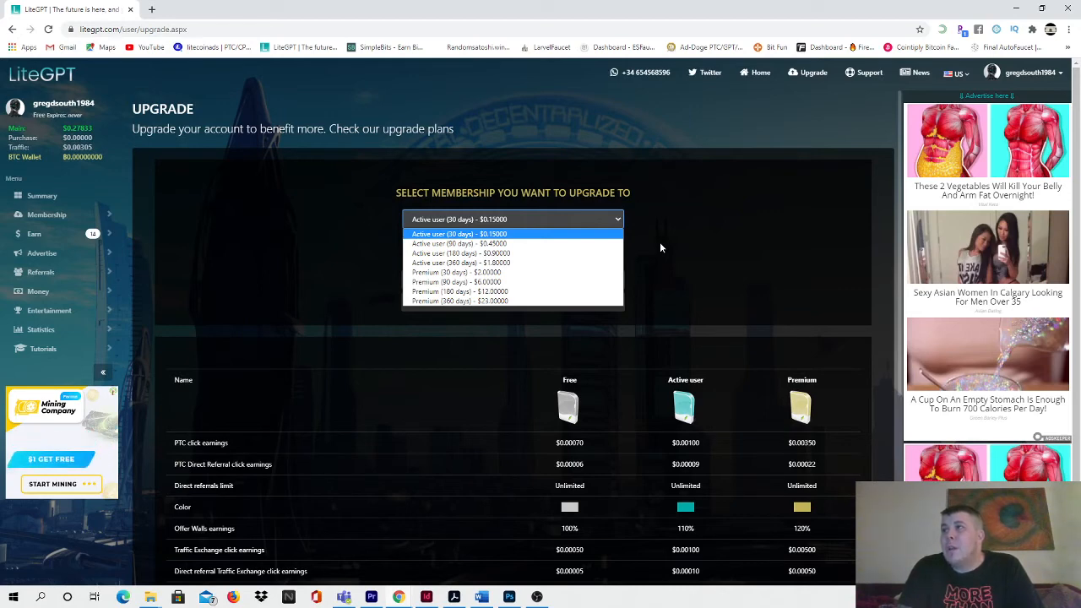
{"action": "left_click", "coordinate": [460, 233]}
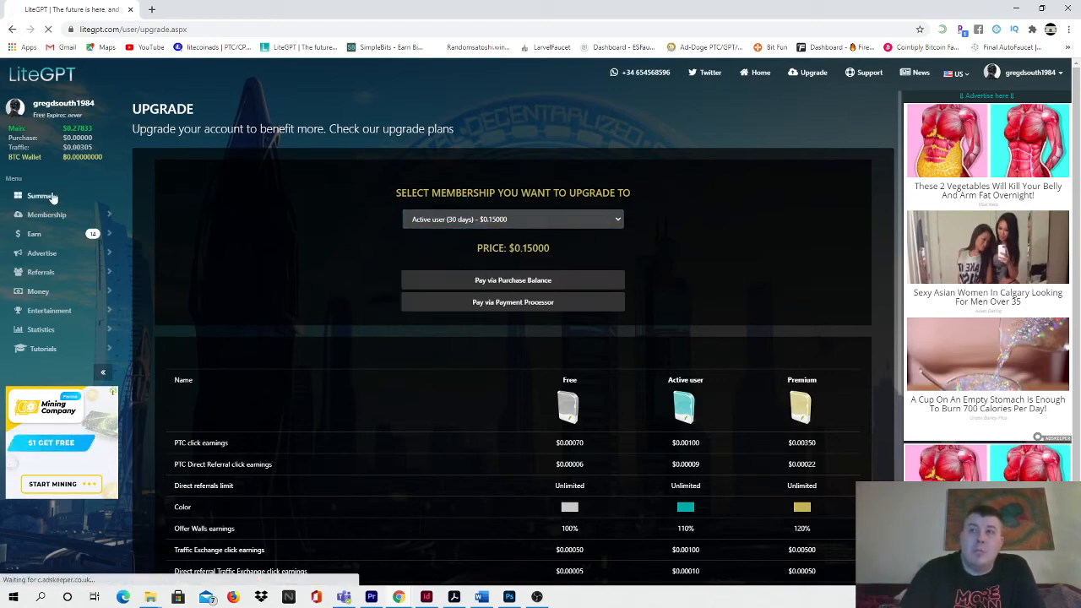
Return to the account Summary dashboard with balances, referral link and daily bonus tasks.
{"action": "left_click", "coordinate": [43, 196]}
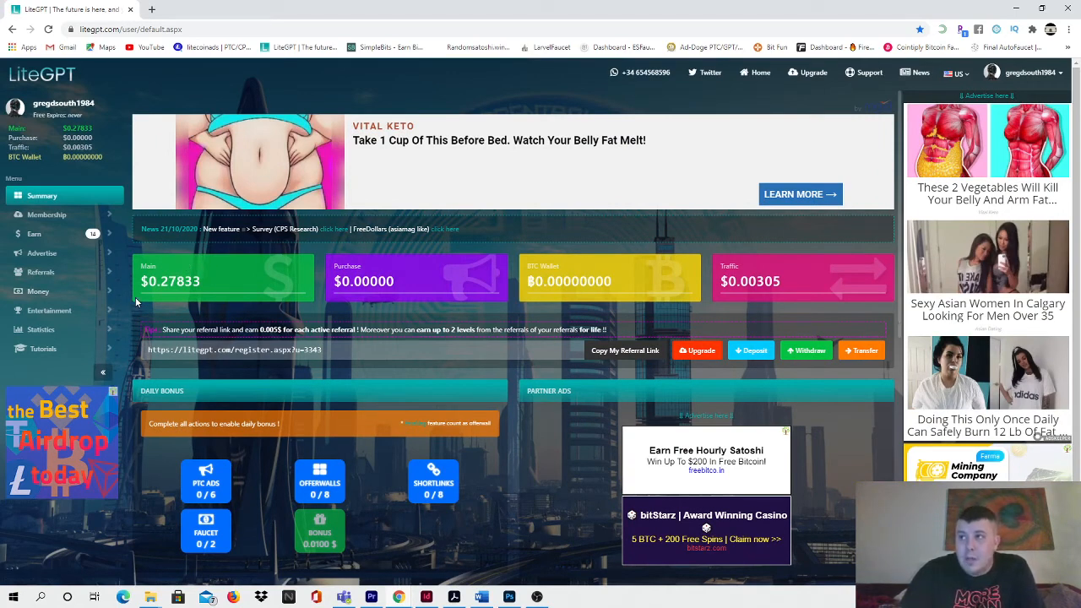
{"action": "mouse_move", "coordinate": [591, 375]}
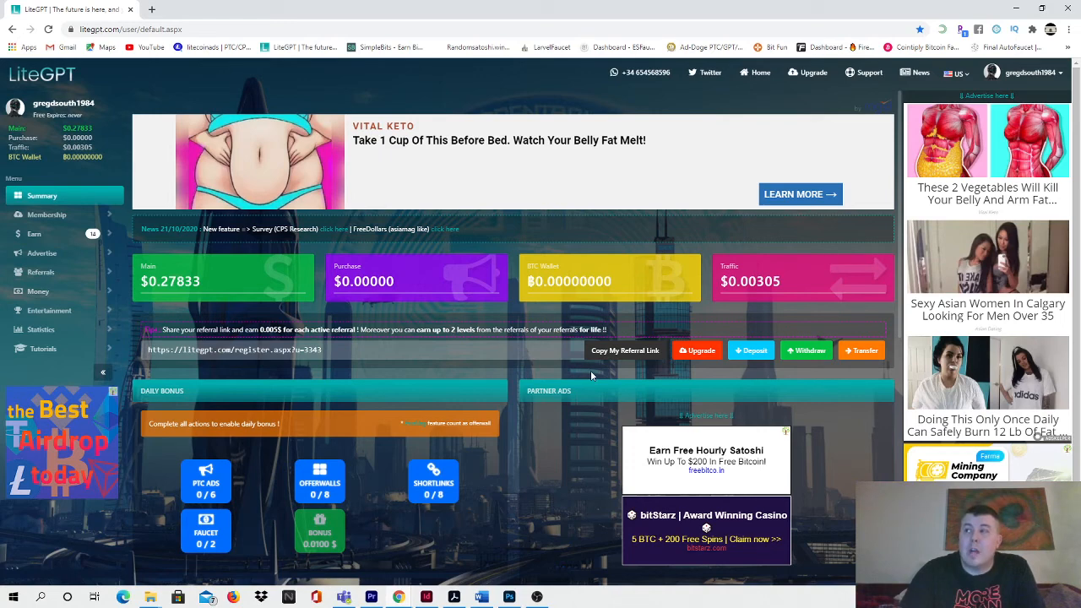
{"action": "mouse_move", "coordinate": [716, 240]}
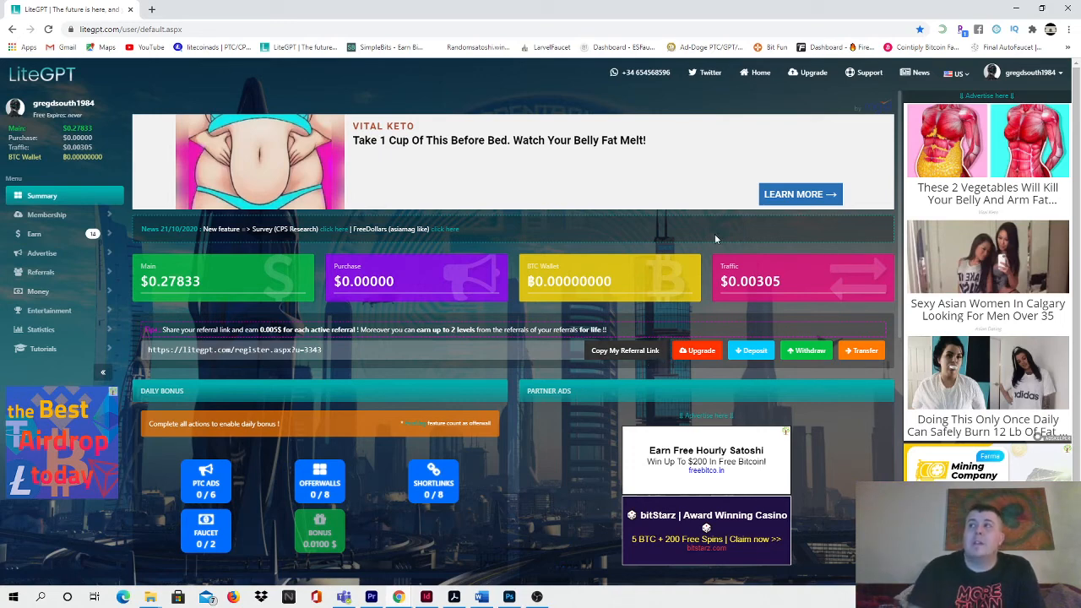